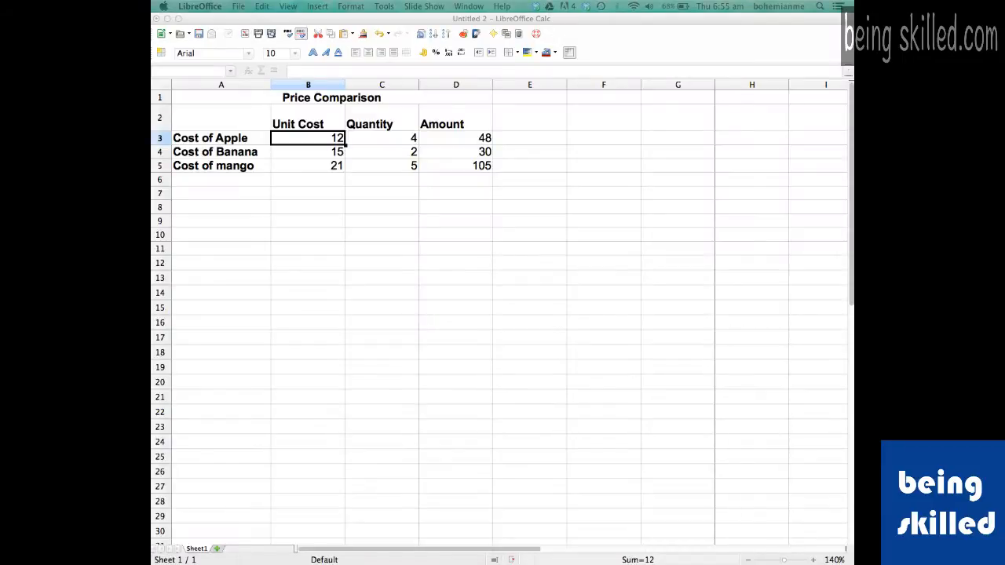
mouse_move(343, 119)
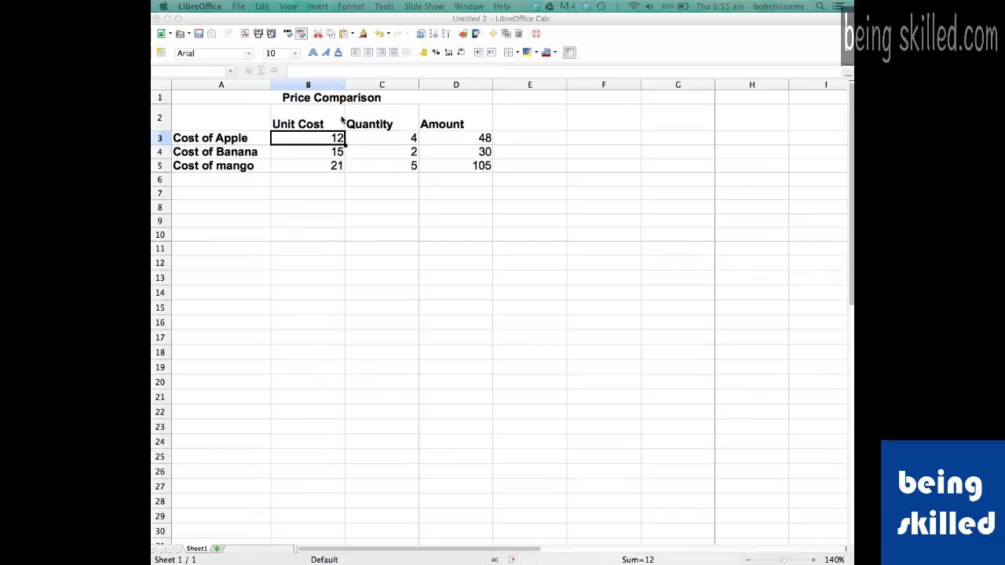
mouse_move(484, 166)
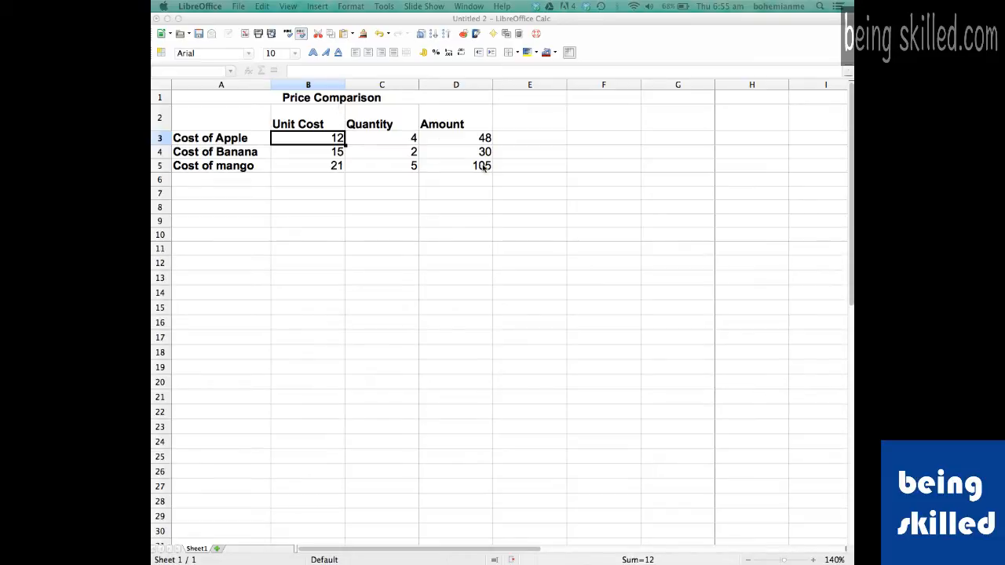
Select A1:D5 and apply the all-borders preset for thin borders around and inside every cell
left_click(455, 166)
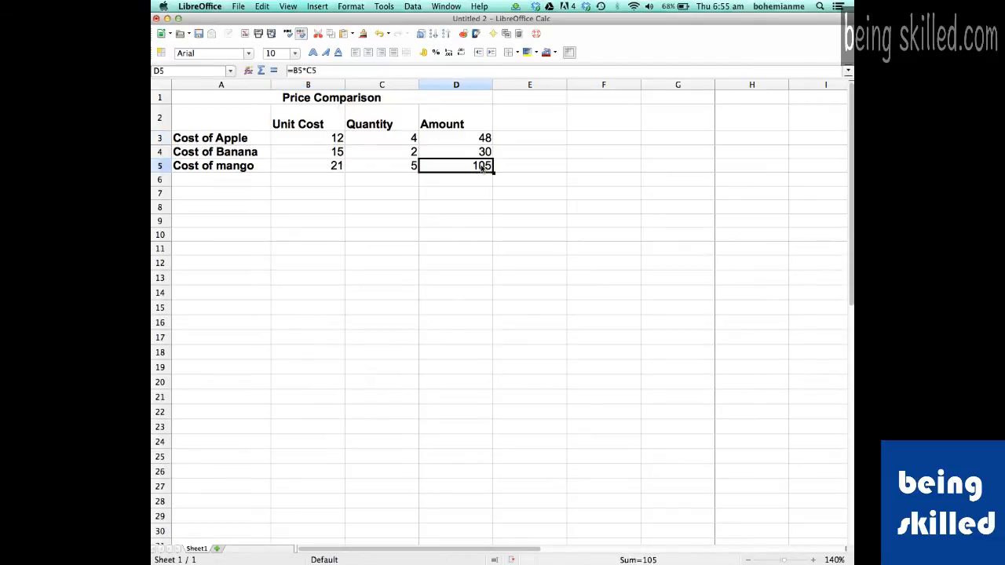
left_click_drag(220, 97, 455, 167)
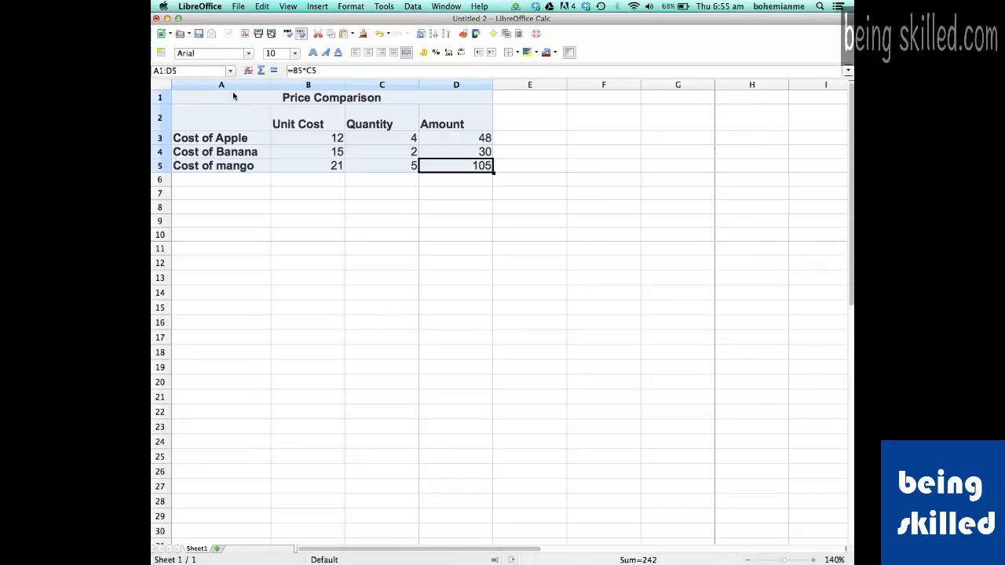
left_click(534, 53)
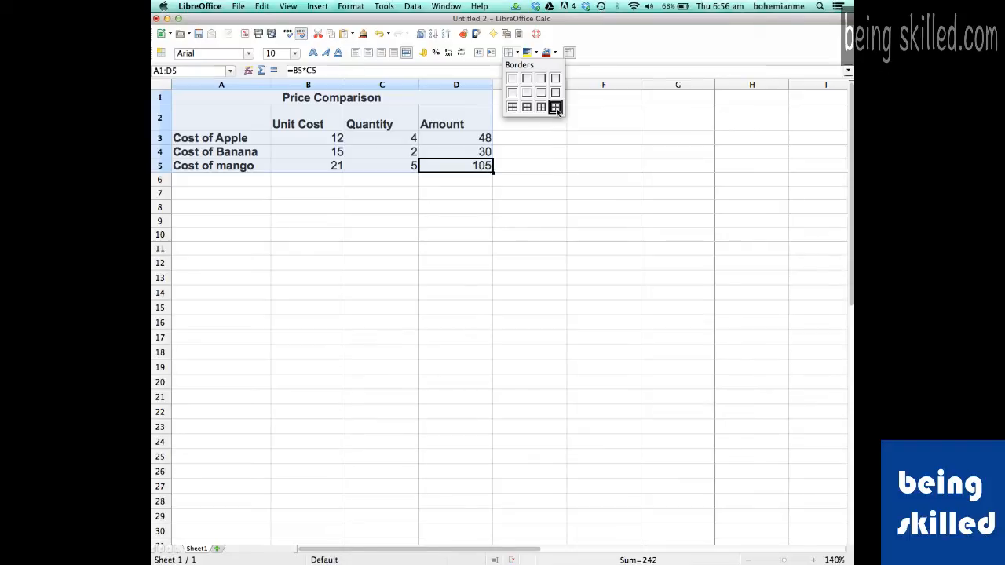
left_click(555, 107)
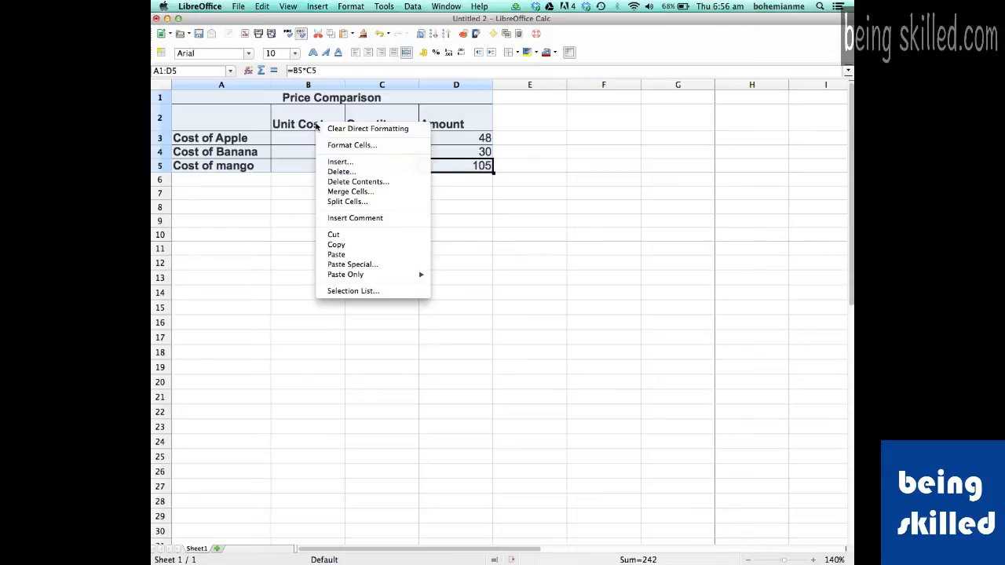
mouse_move(352, 145)
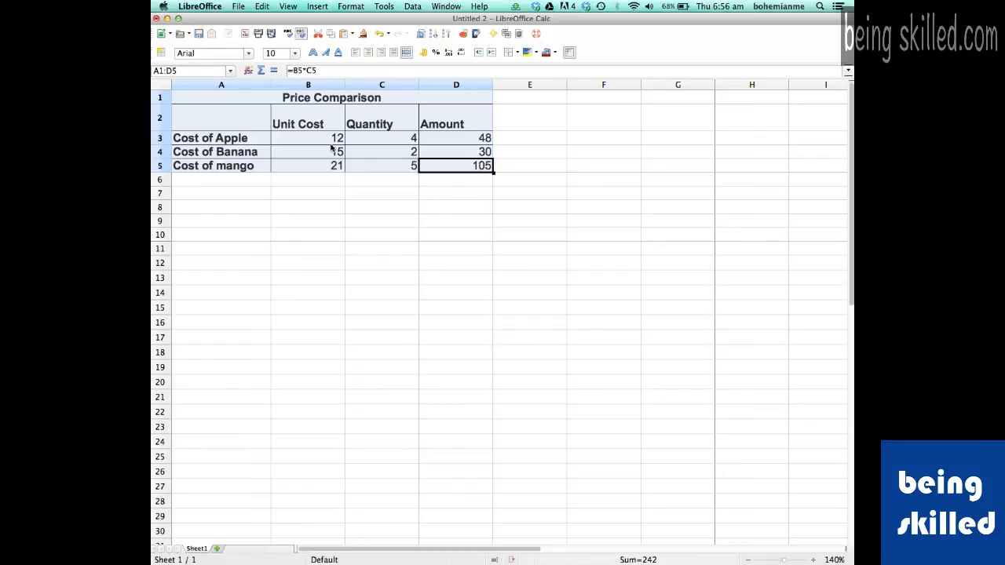
Bring up Format Cells for the selected Price Comparison table
left_click(350, 6)
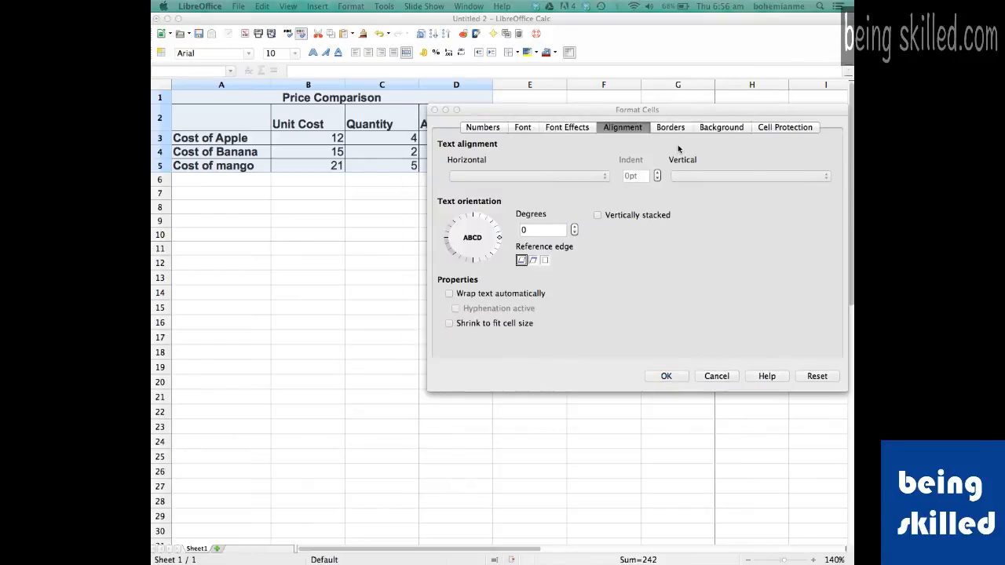
In the Borders settings, set a 10 pt line width and apply it to the table
left_click(670, 127)
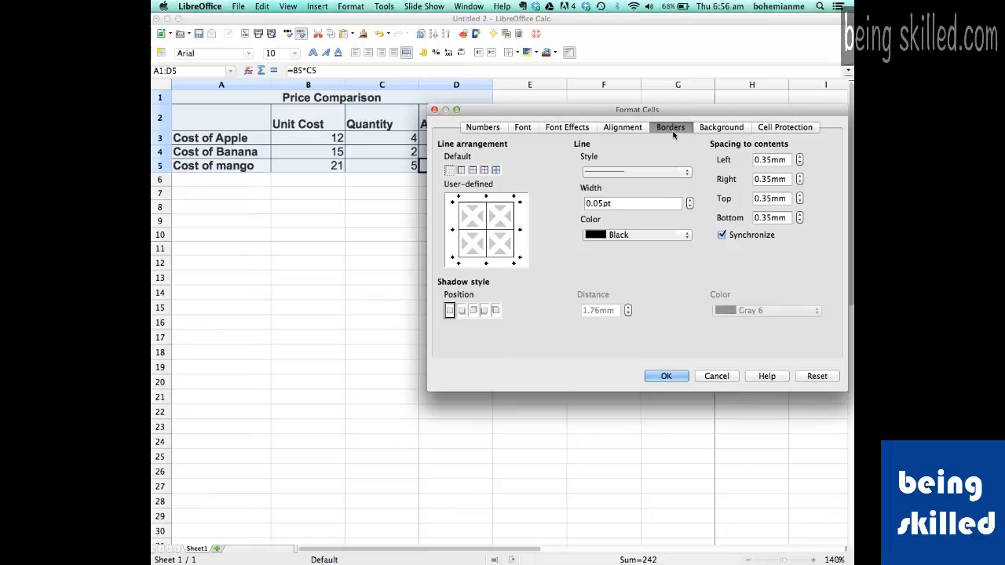
left_click(631, 204)
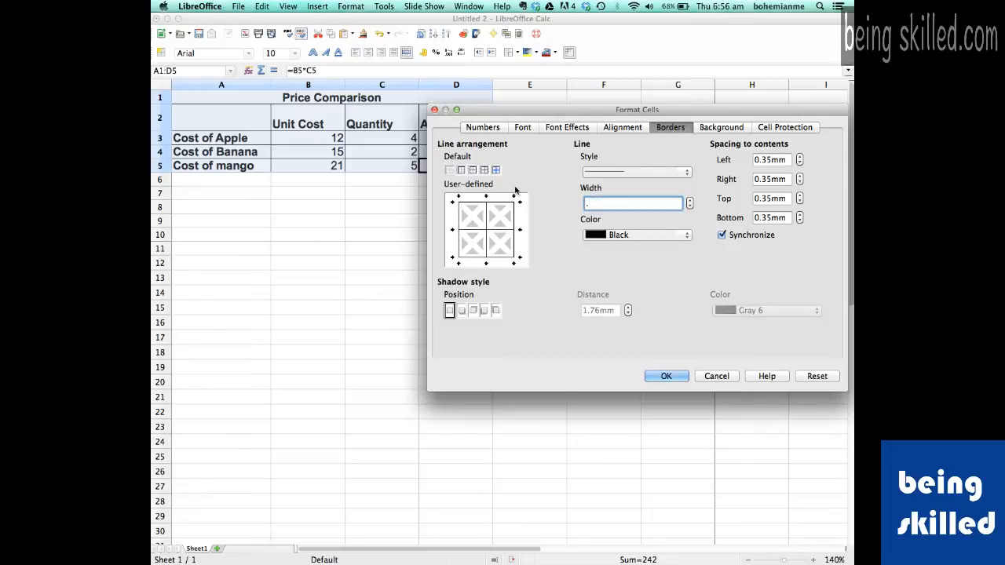
type(".6")
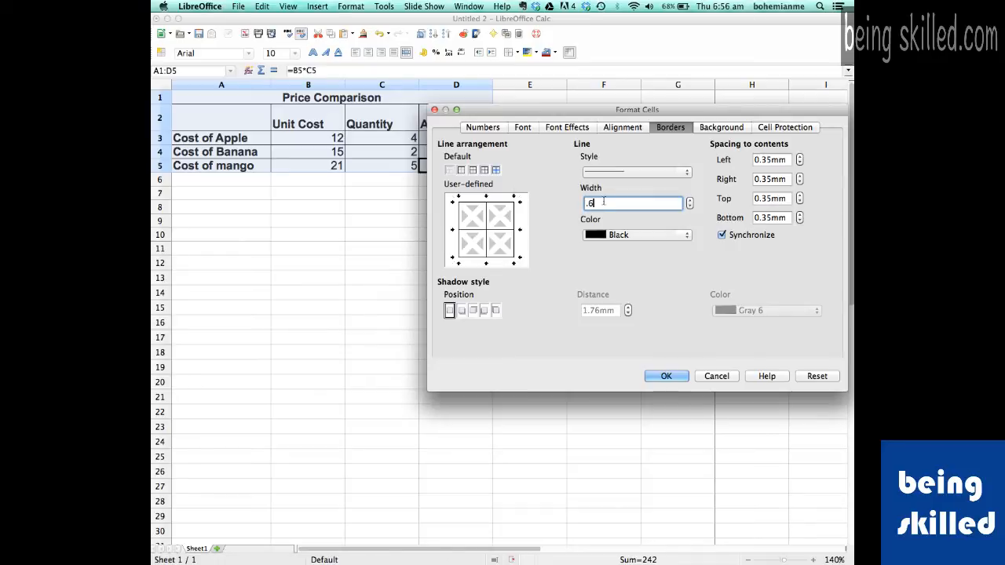
type("10")
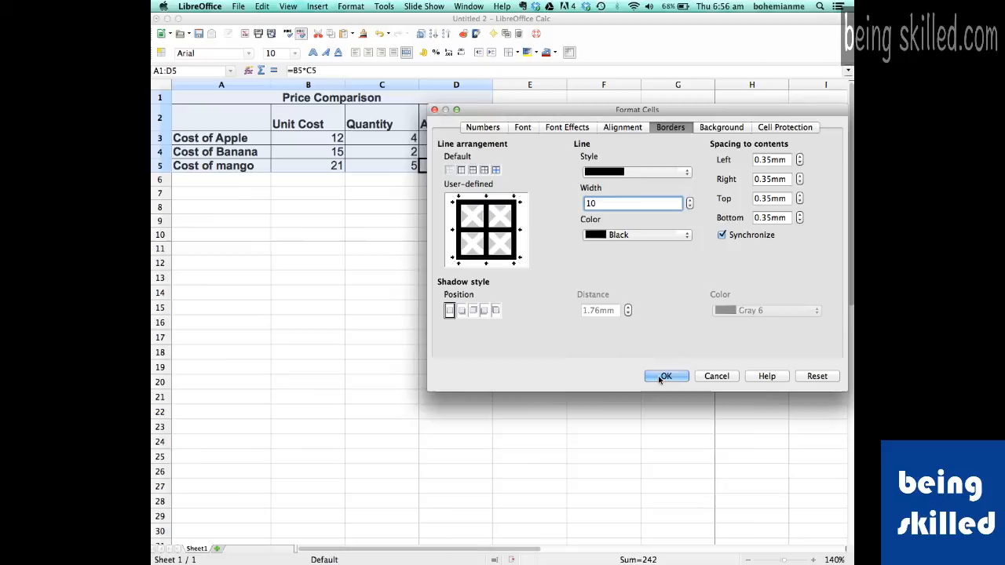
left_click(664, 377)
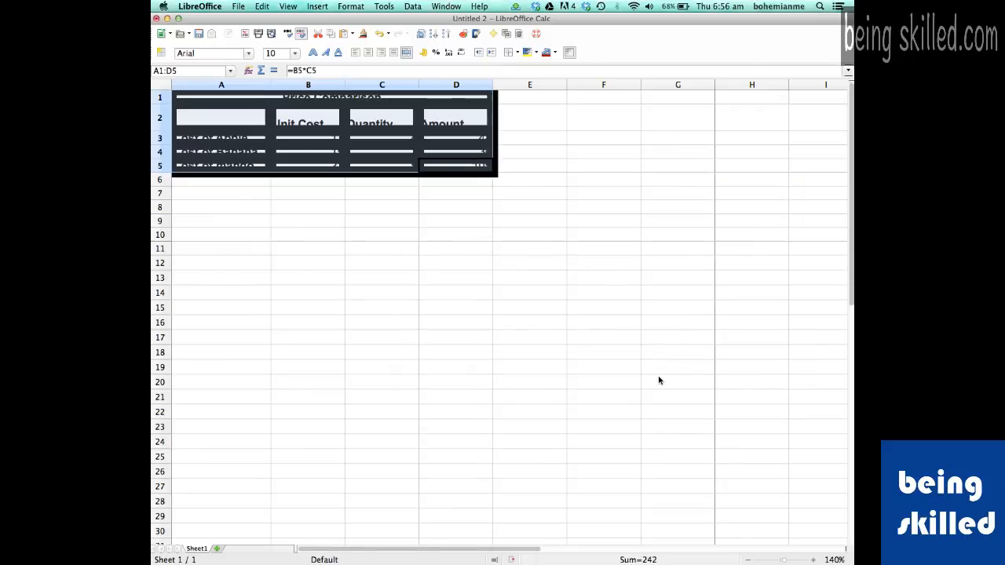
mouse_move(370, 135)
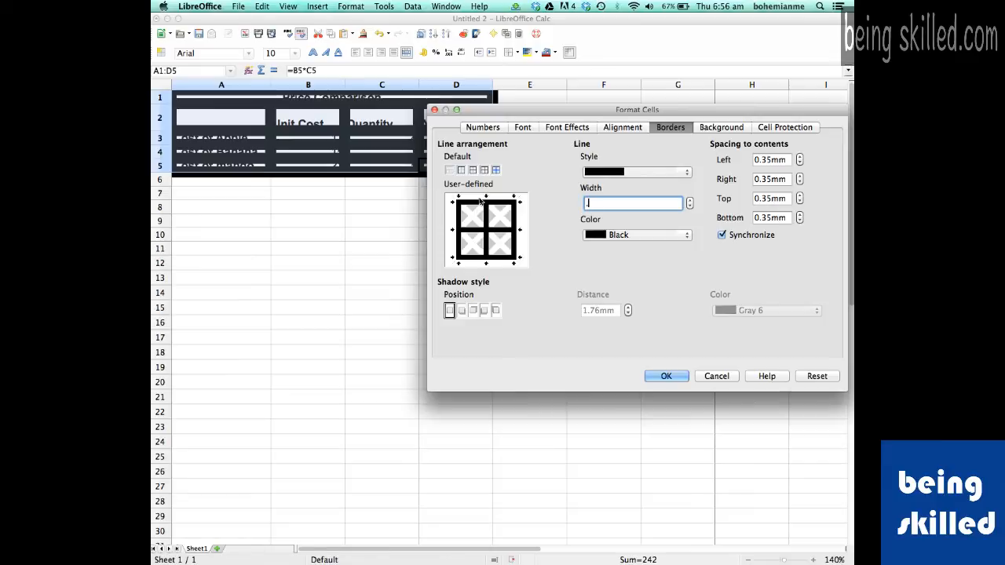
Apply the thin border width, then zoom the sheet to about 220%
left_click(666, 376)
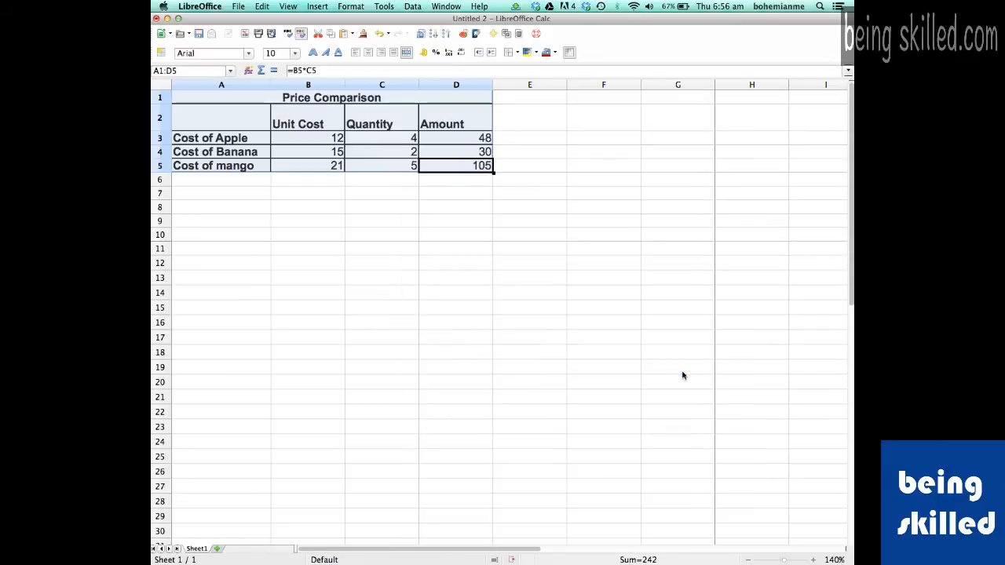
left_click(813, 560)
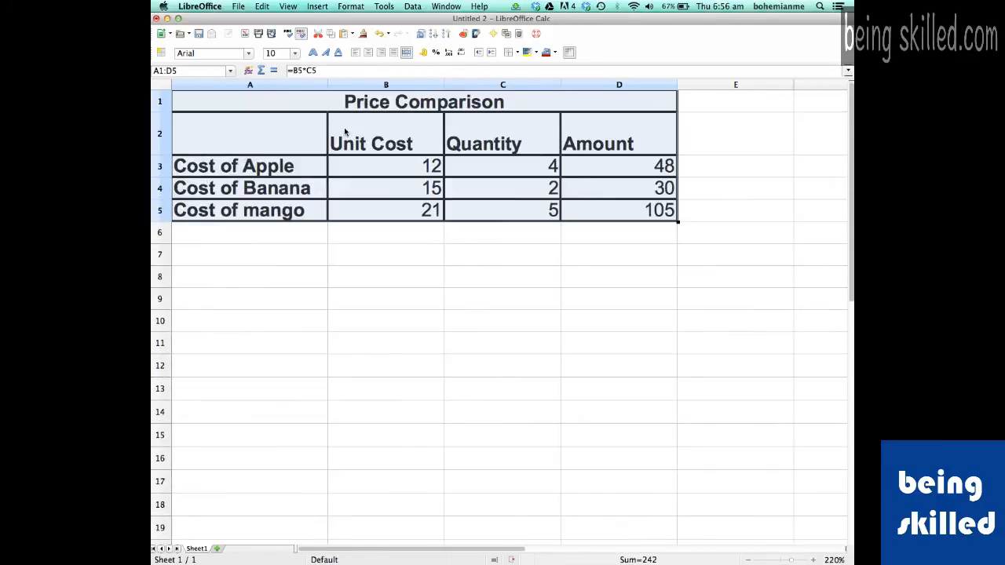